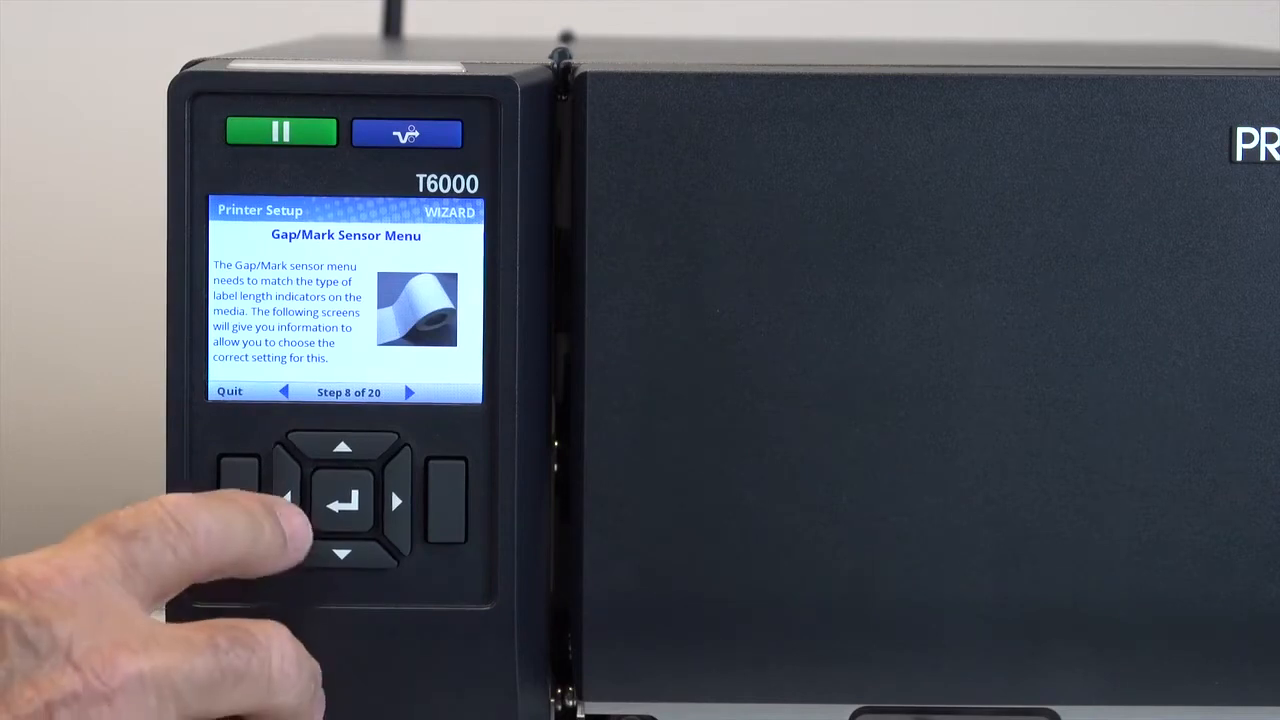
Advance the Printer Setup wizard past the Gap/Mark Sensor step to Print Test and print a test label.
click(286, 390)
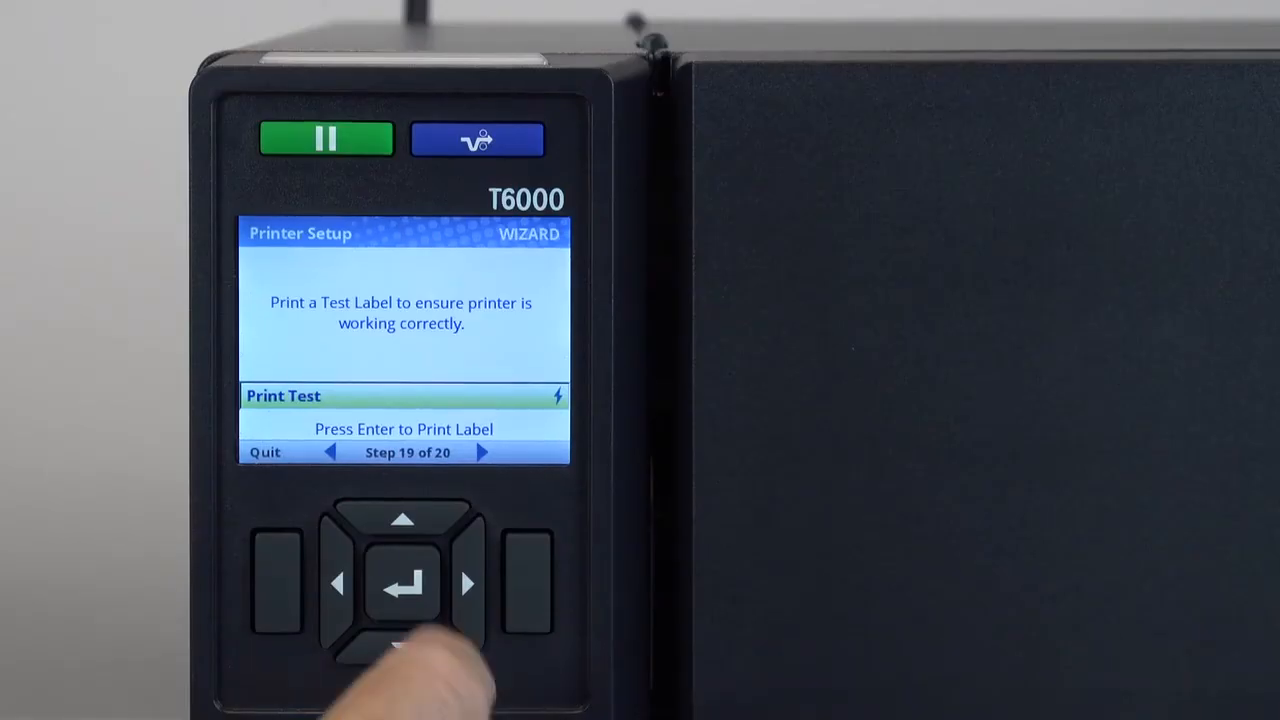
click(400, 584)
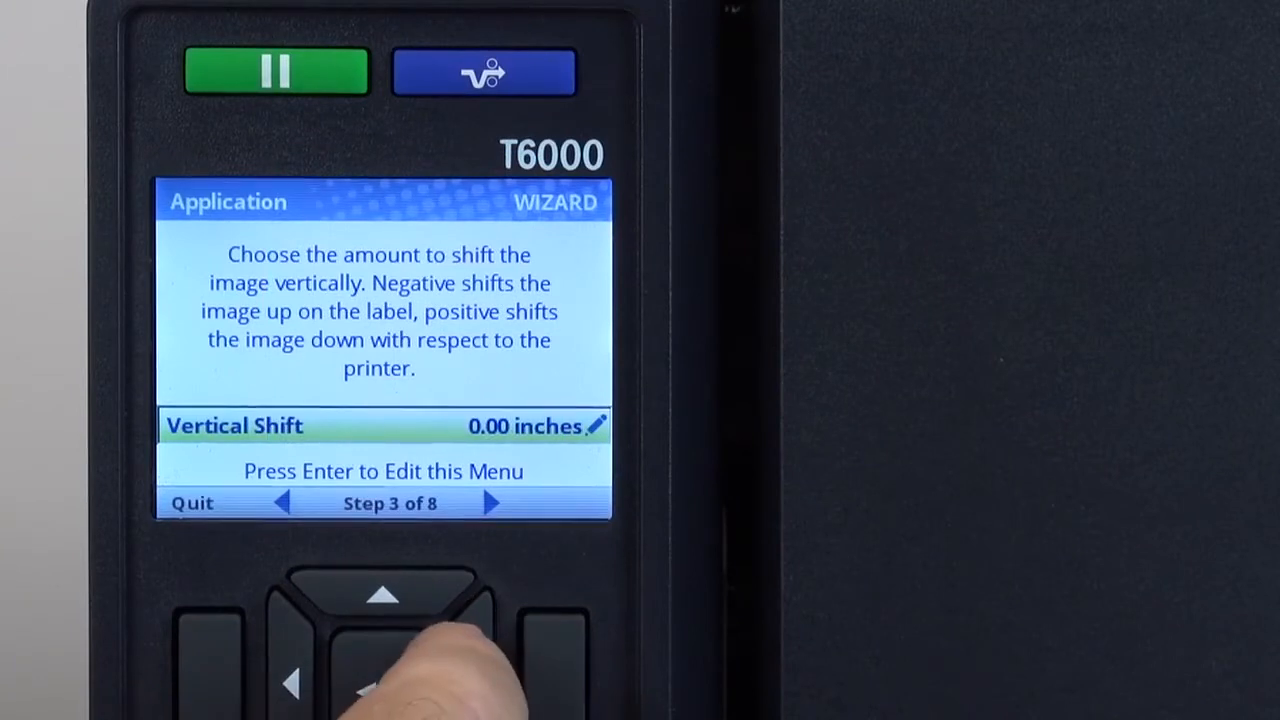
Accept 0.00 in vertical shift, Portrait orientation and Tear-Off Strip media handling in the Application wizard.
click(490, 504)
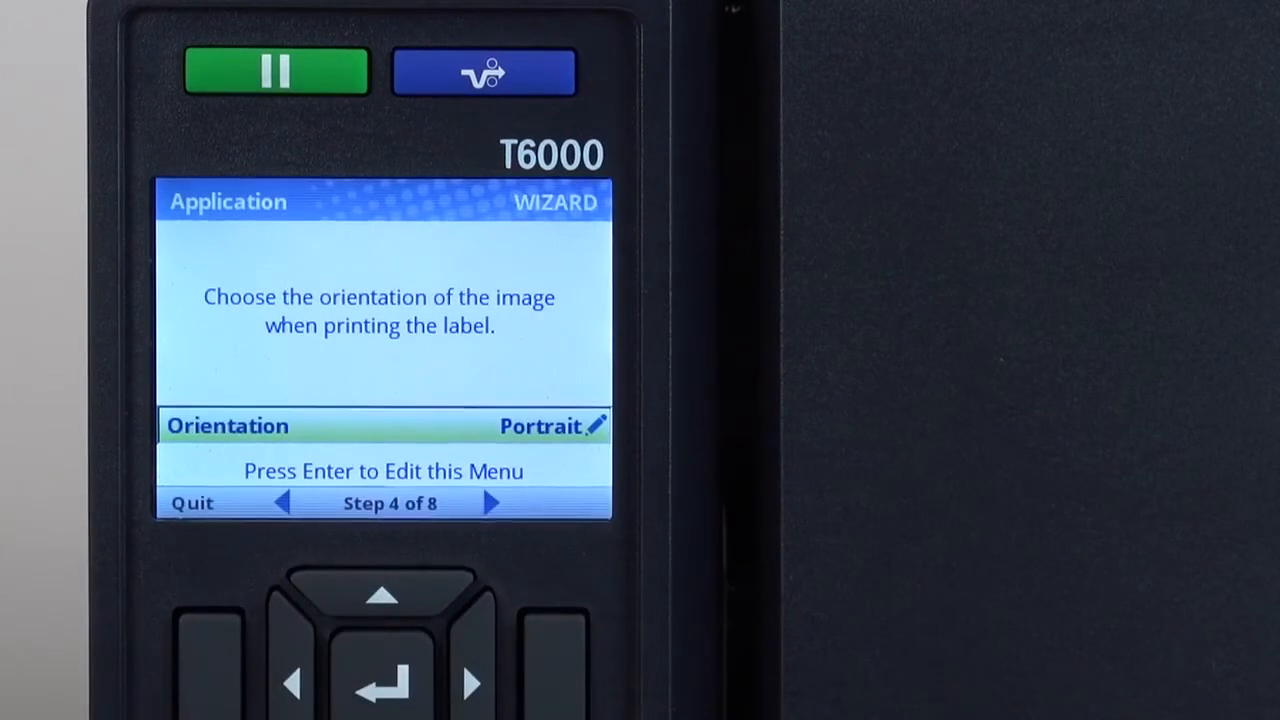
click(492, 504)
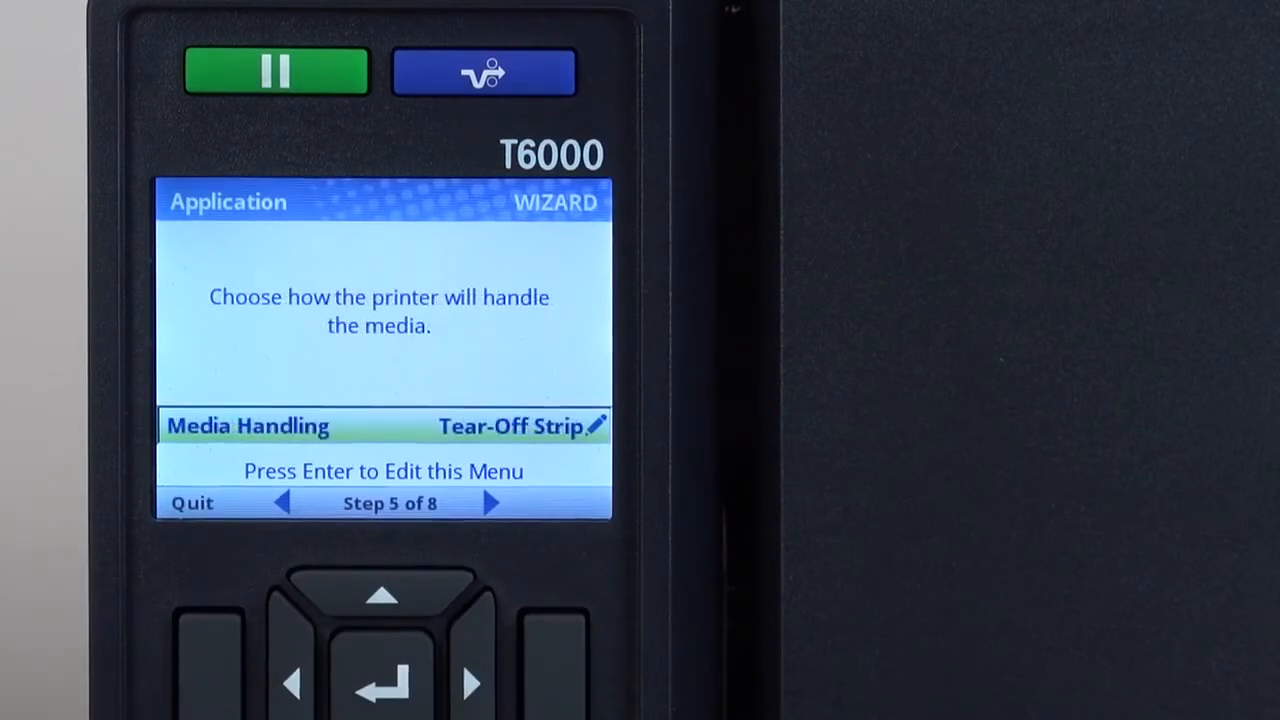
click(490, 504)
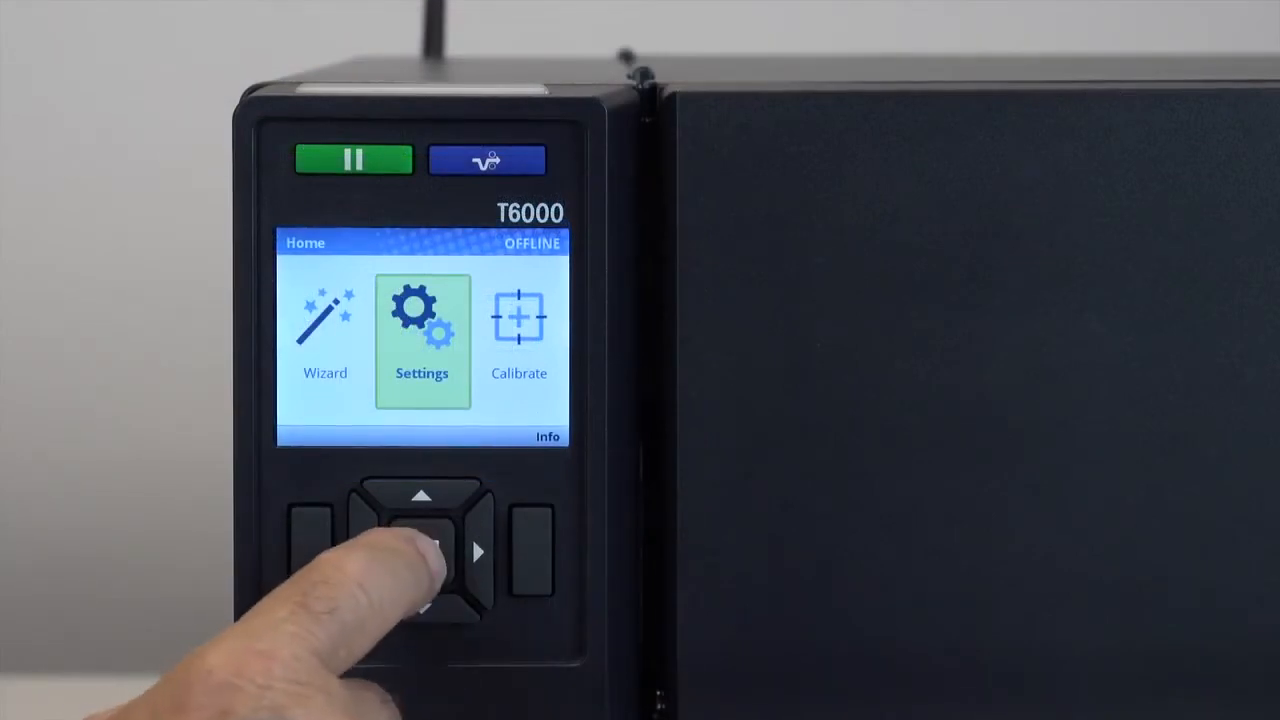
Browse the Settings icons to the second page showing Configs, RFID, Validator and Tools.
click(420, 552)
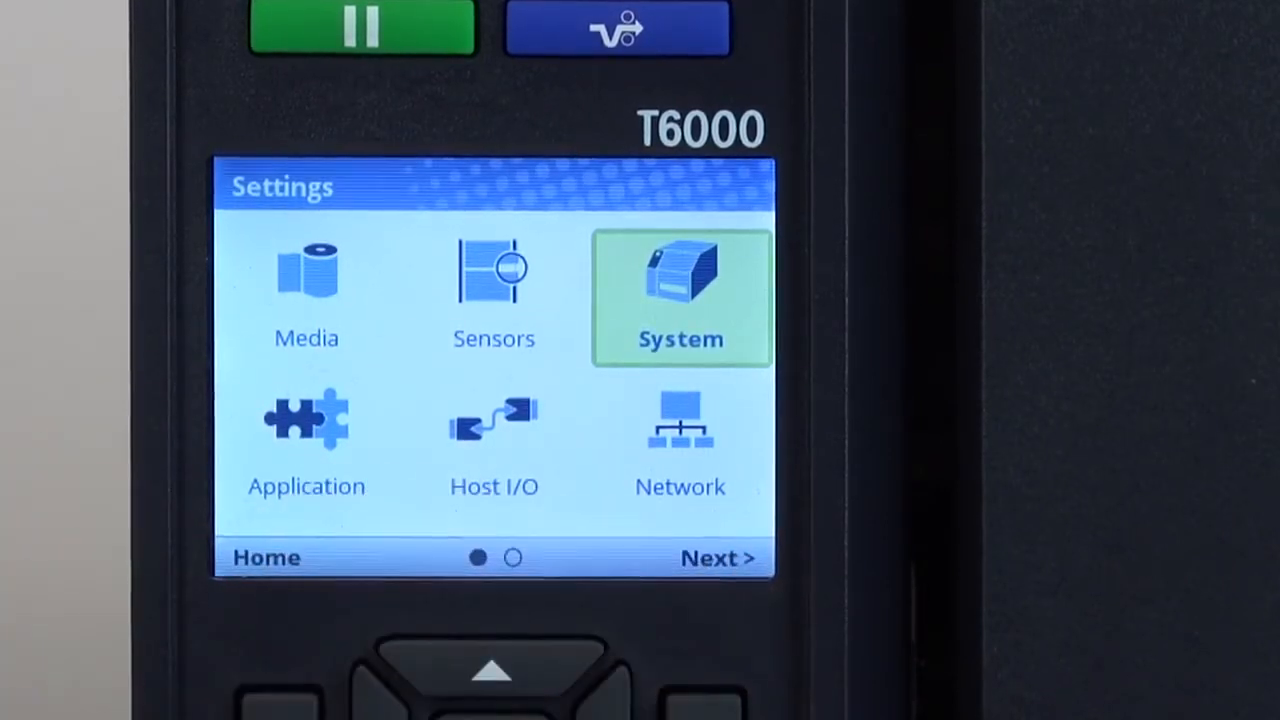
click(718, 556)
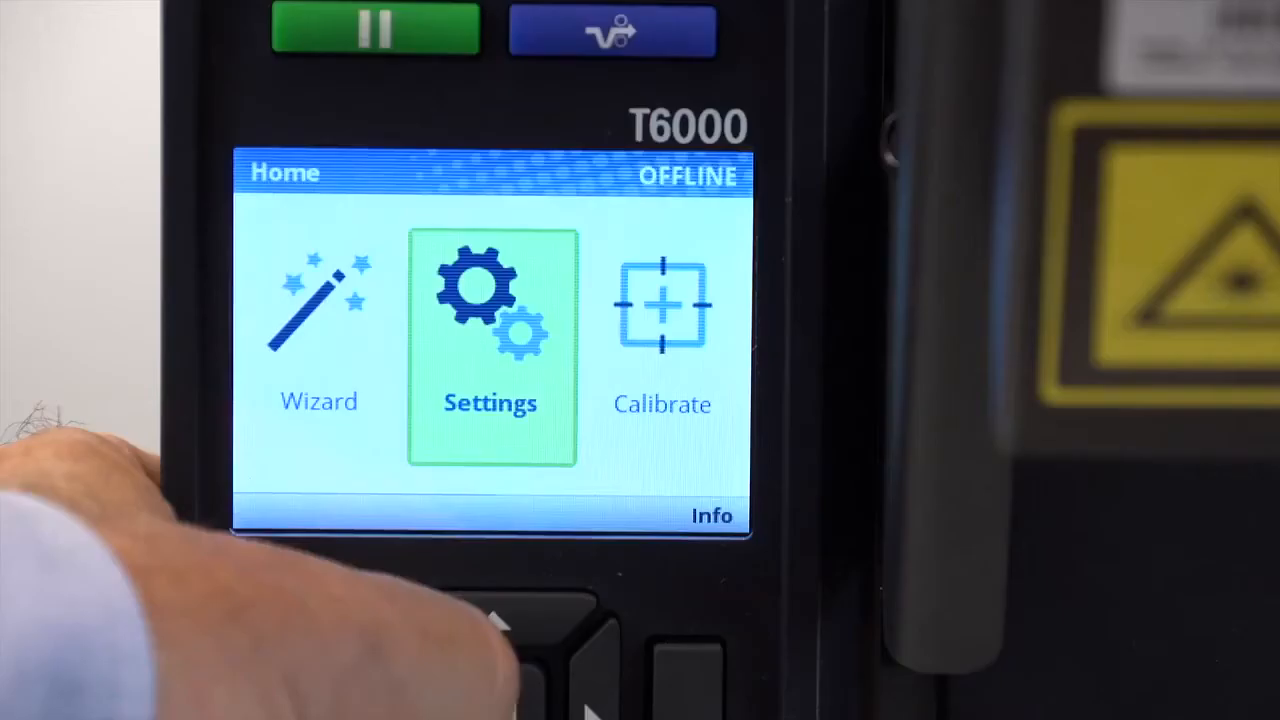
click(490, 340)
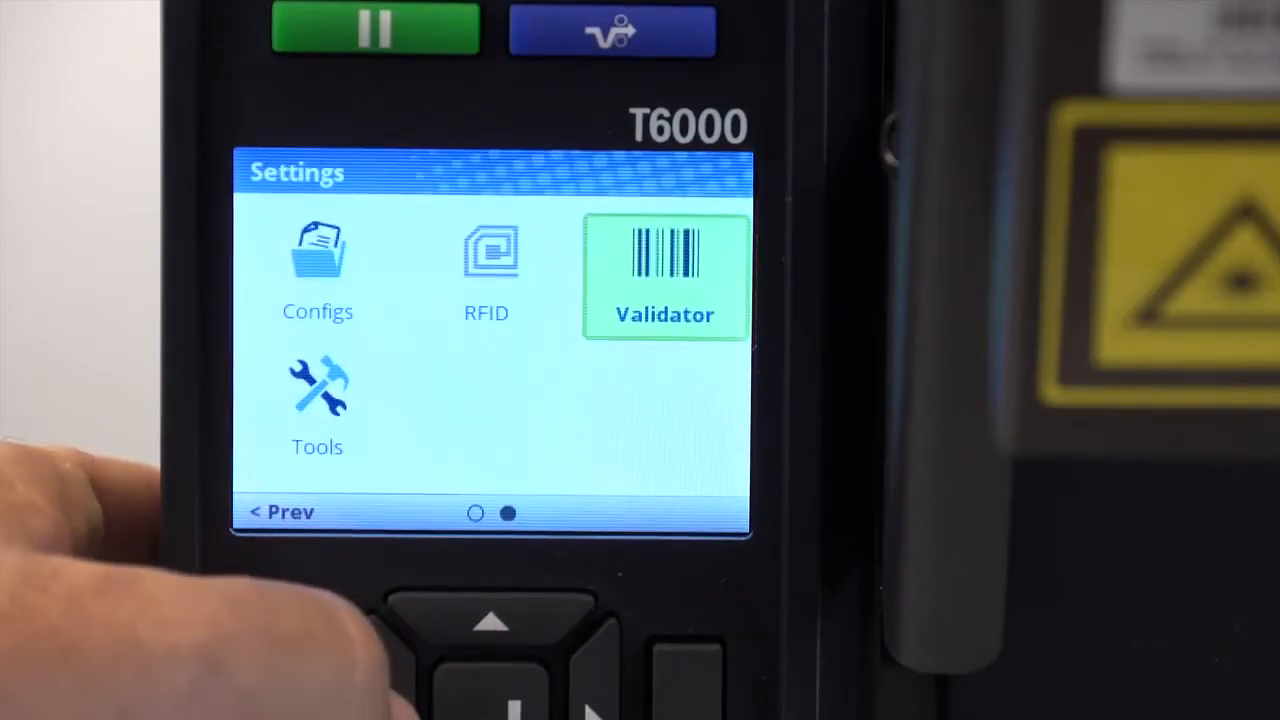